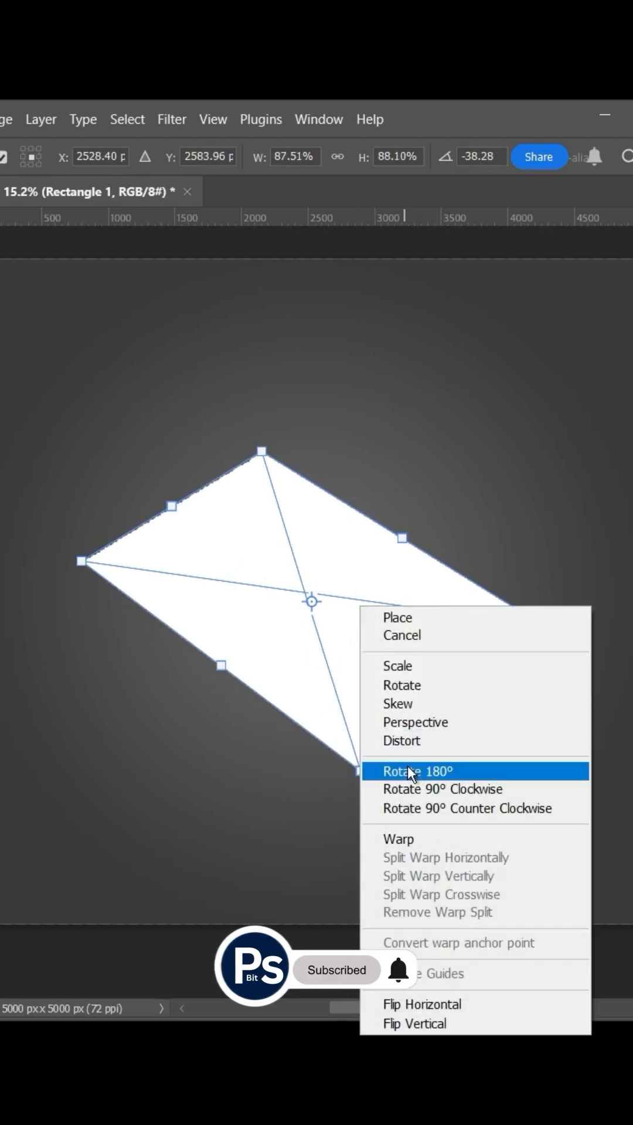
Step: Rotate the paper rectangle 180° and draw a dark shadow shape beneath it with the Pen tool
left_click(399, 839)
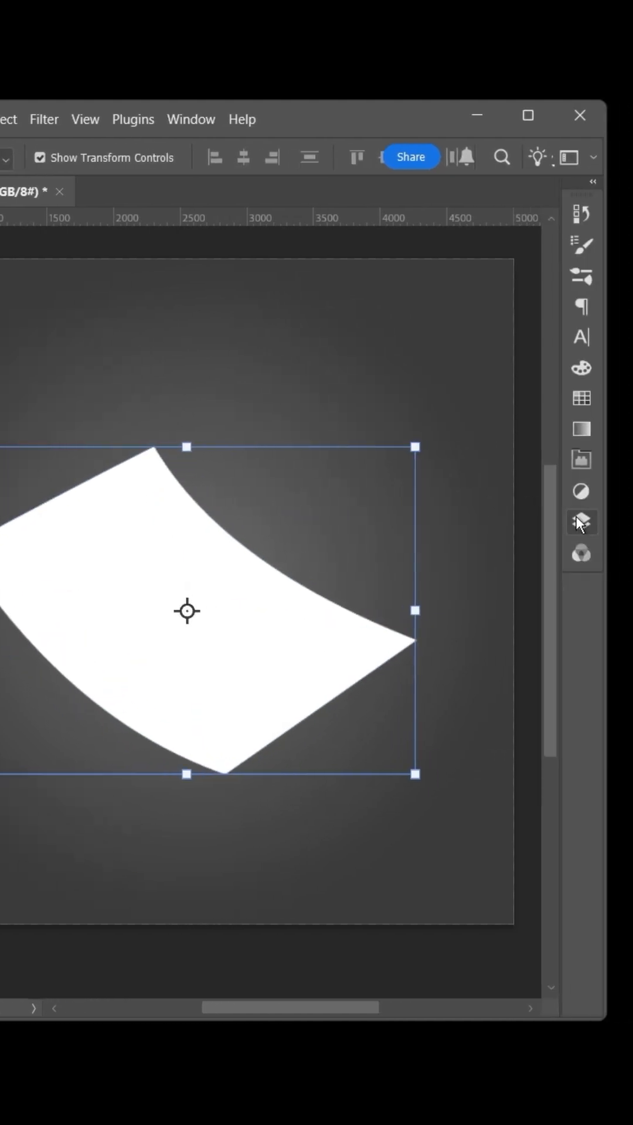
left_click(581, 522)
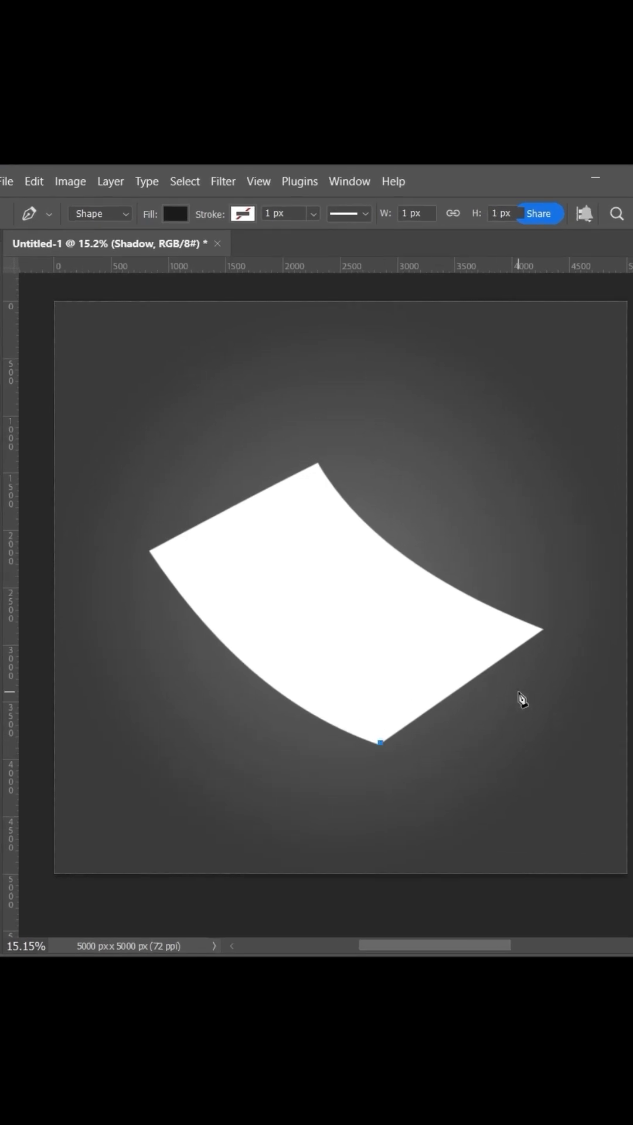
left_click(381, 742)
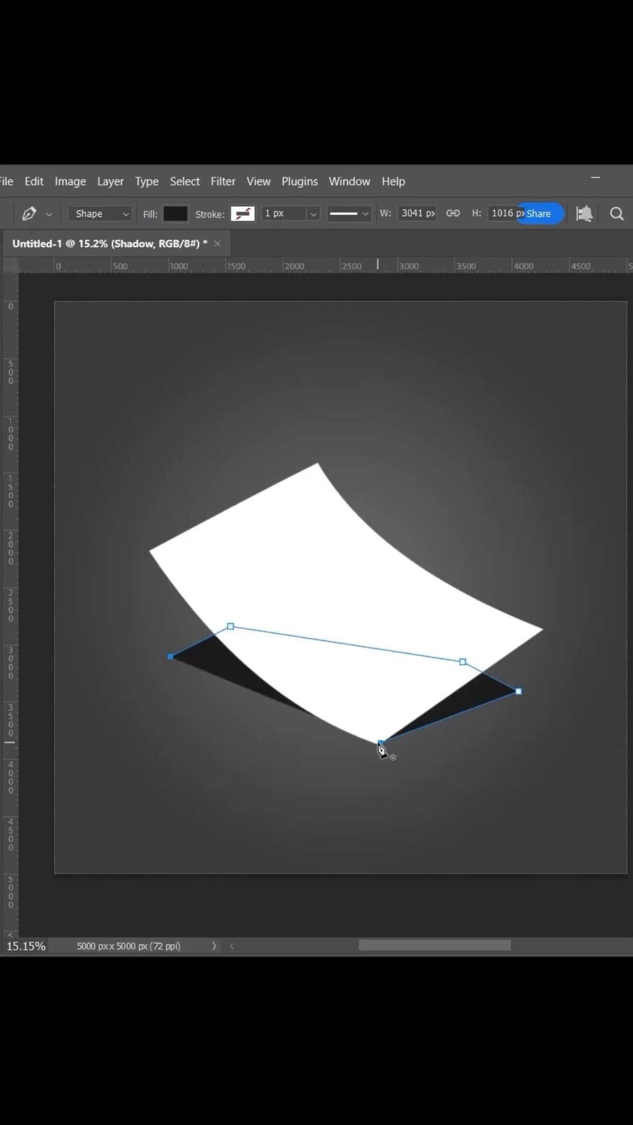
left_click(271, 181)
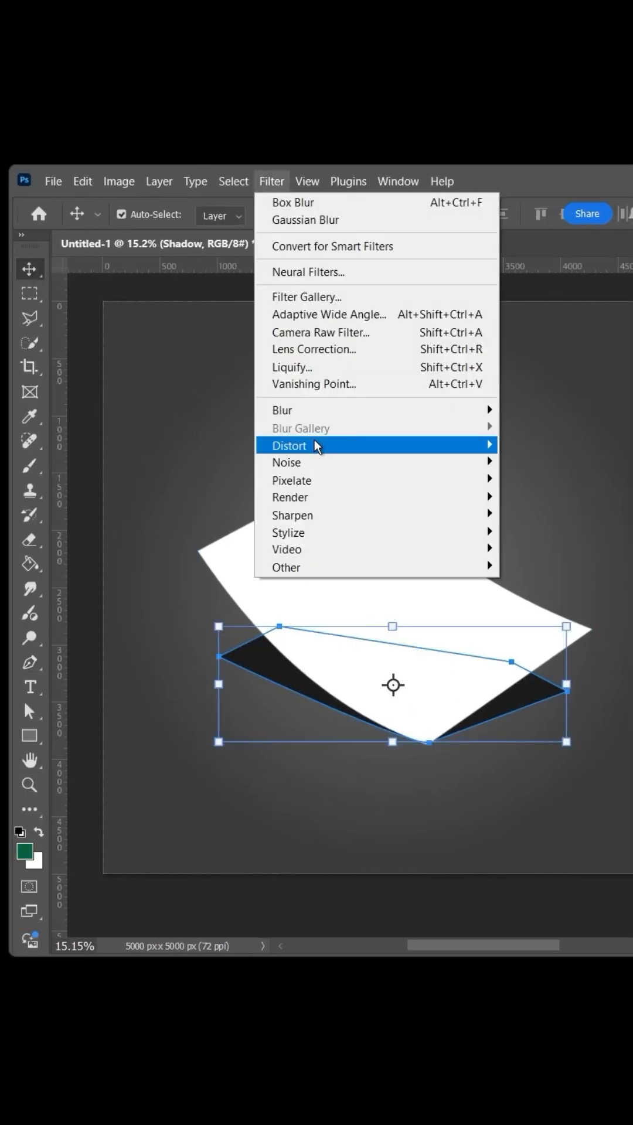
Step: Box Blur the shadow by 110 px and blend it with Multiply at 58% opacity
left_click(293, 202)
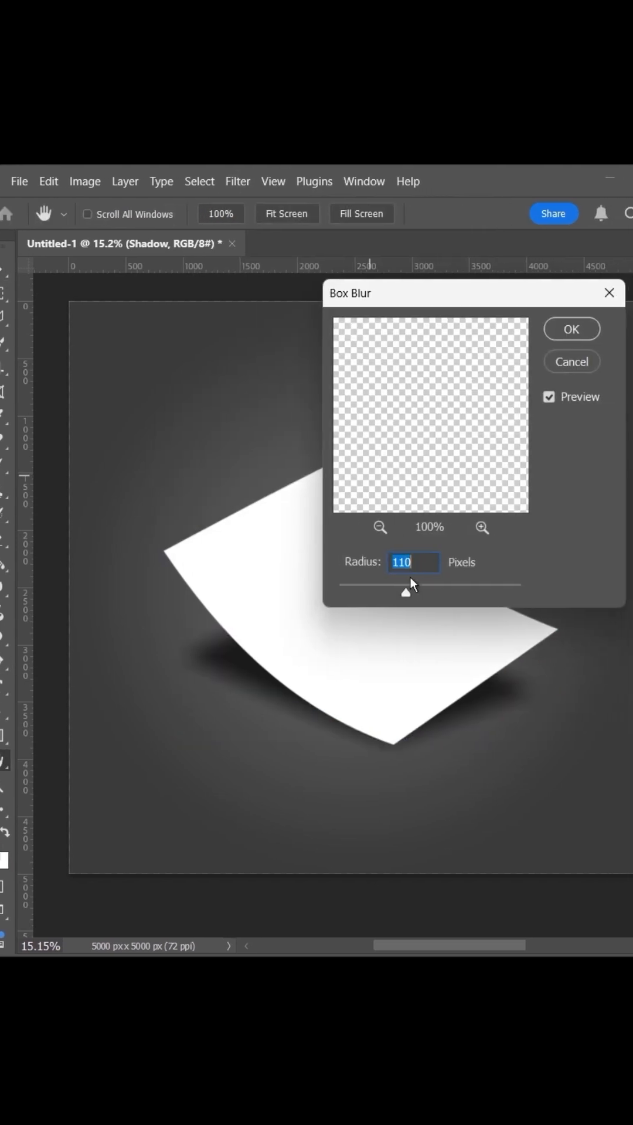
left_click(571, 329)
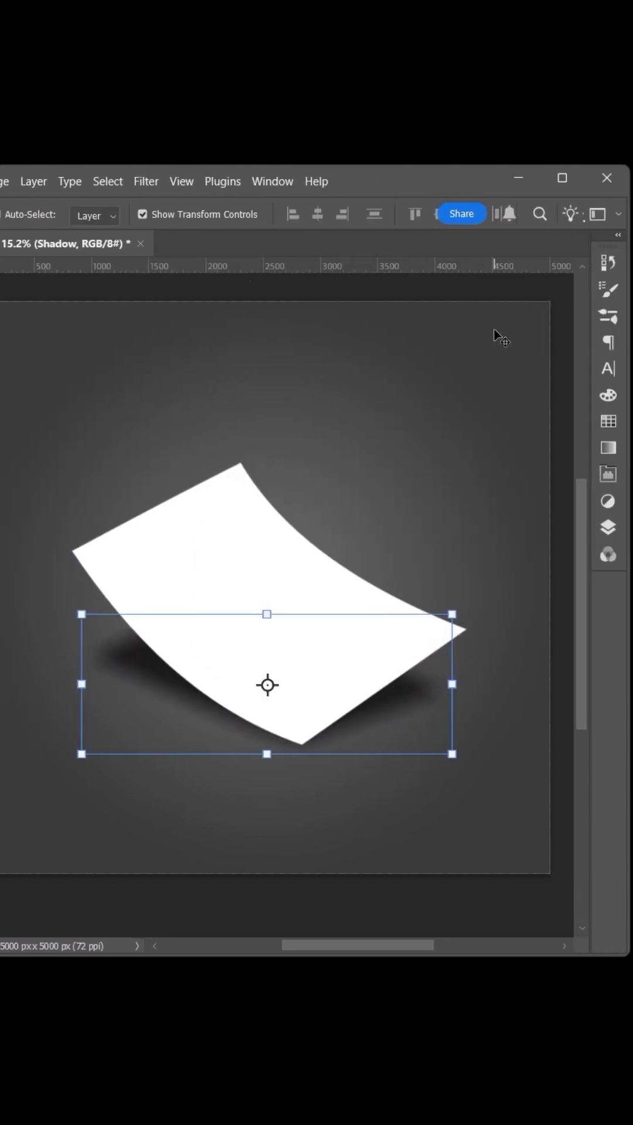
left_click(408, 312)
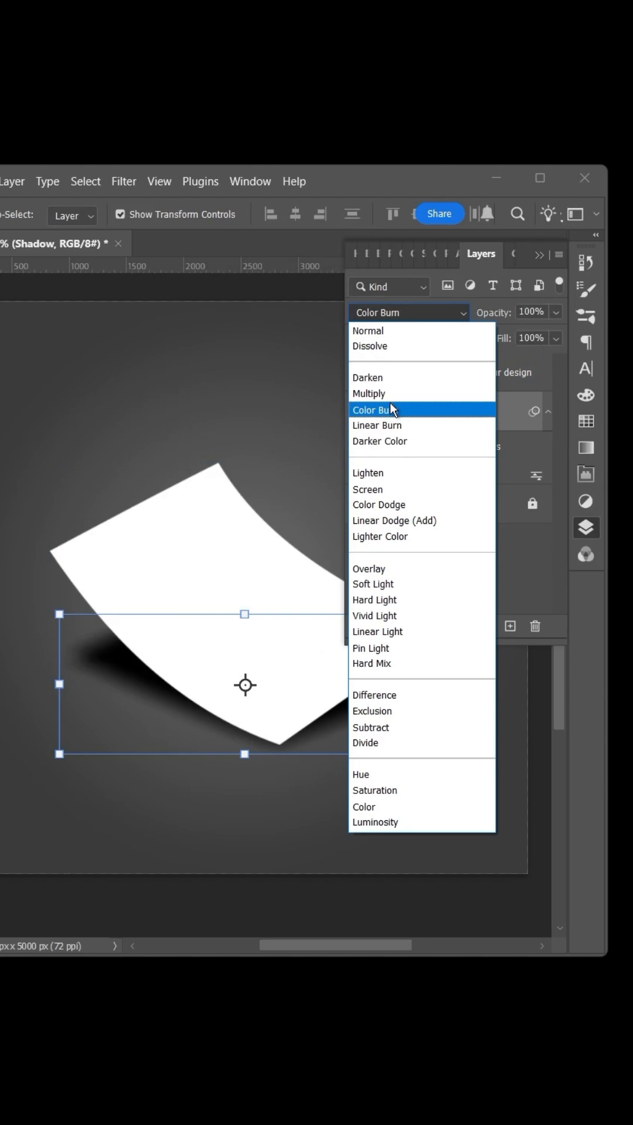
left_click(368, 394)
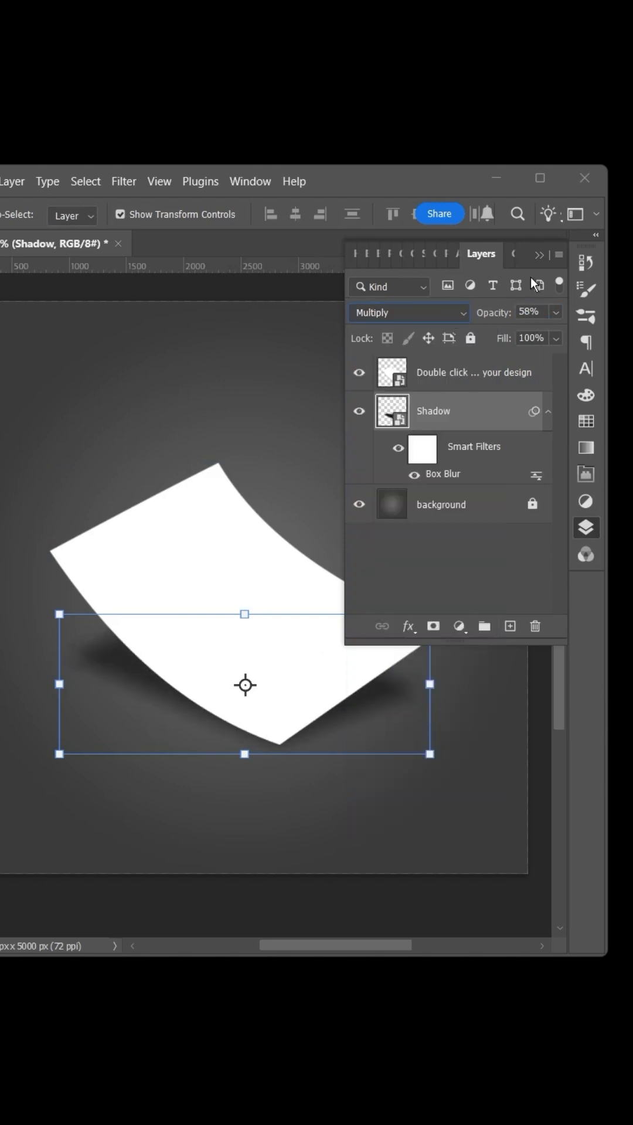
left_click(332, 244)
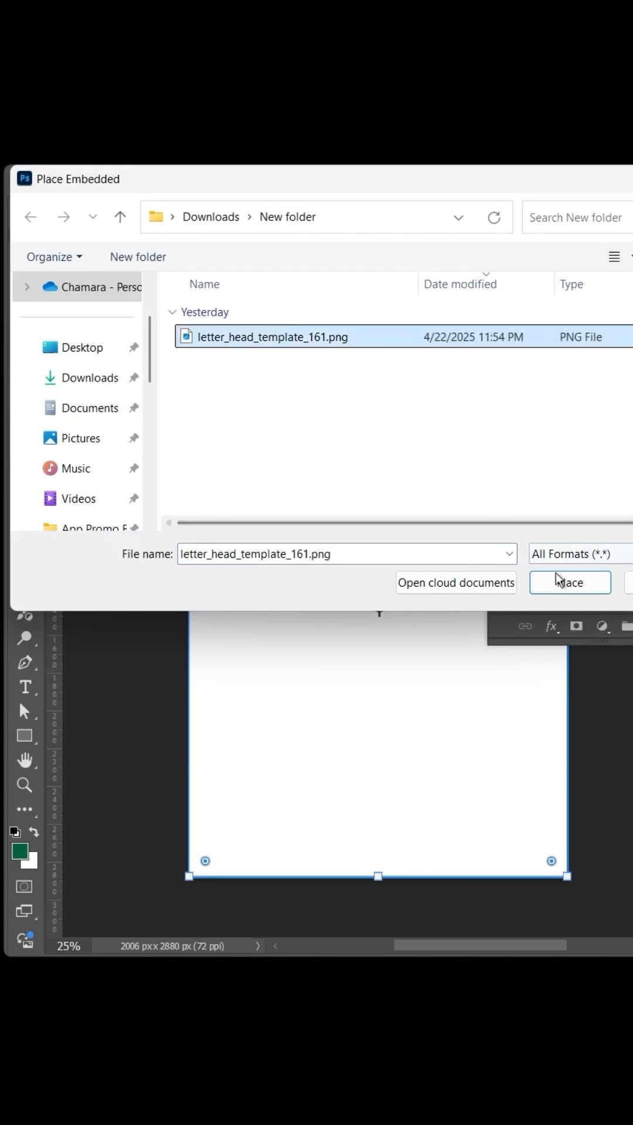
Step: Place letter_head_template_161.png as an embedded image inside the design smart object
left_click(569, 582)
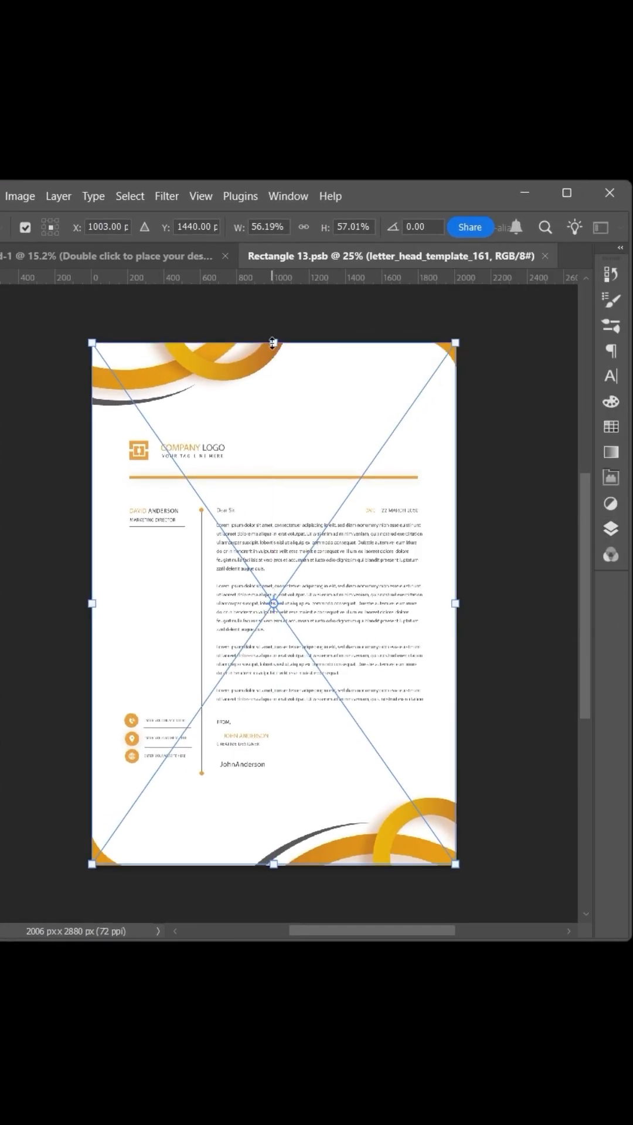